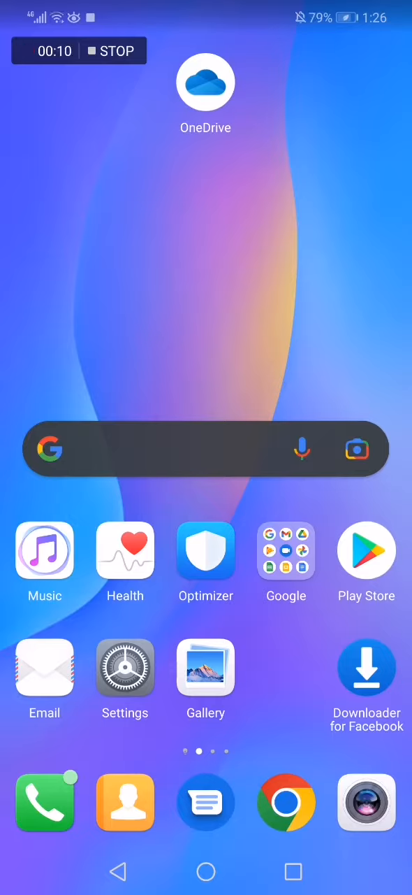
Launch OneDrive and choose Scan from the Files new-item menu
click(205, 81)
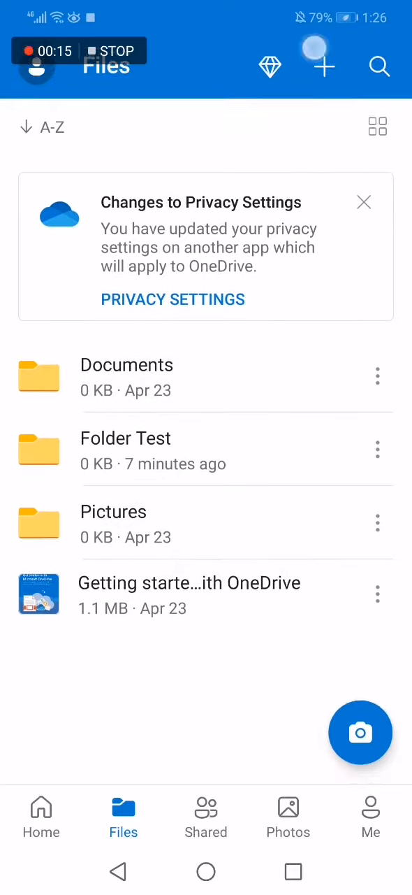
click(325, 67)
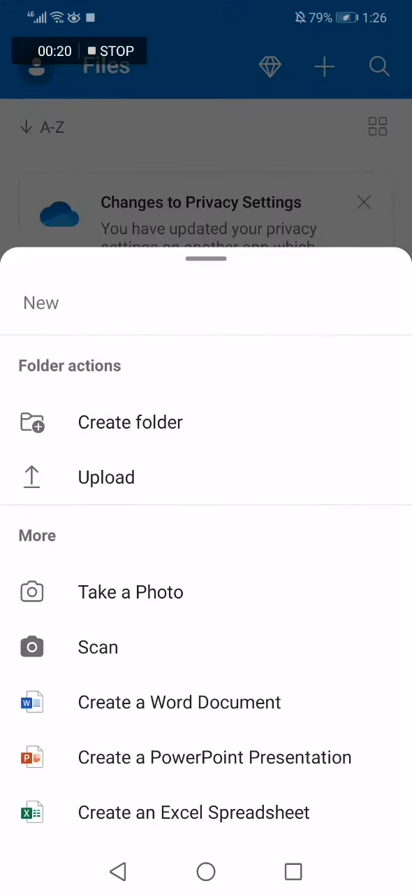
click(98, 646)
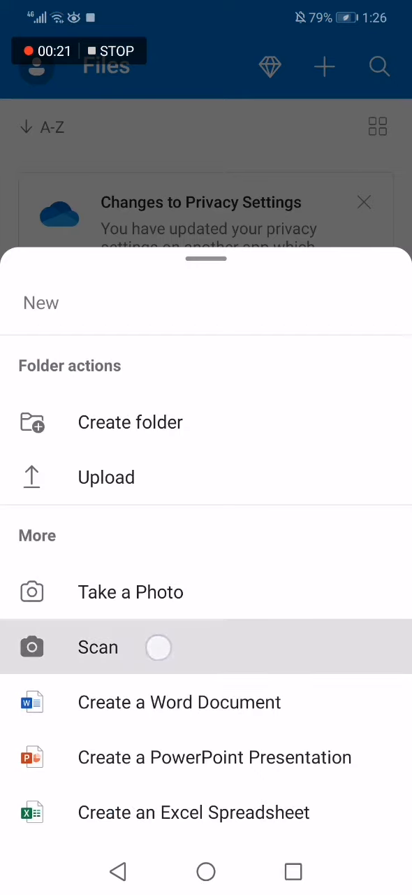
Capture the whiteboard in Whiteboard scan mode, reaching the border-adjustment screen
click(98, 646)
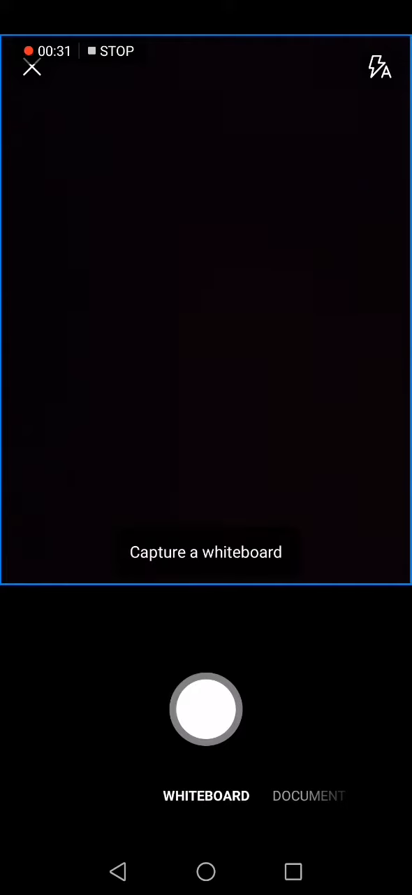
click(207, 709)
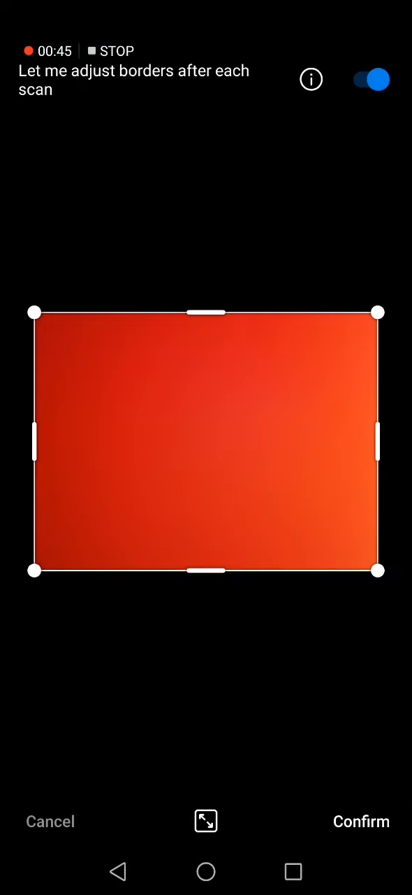
click(361, 822)
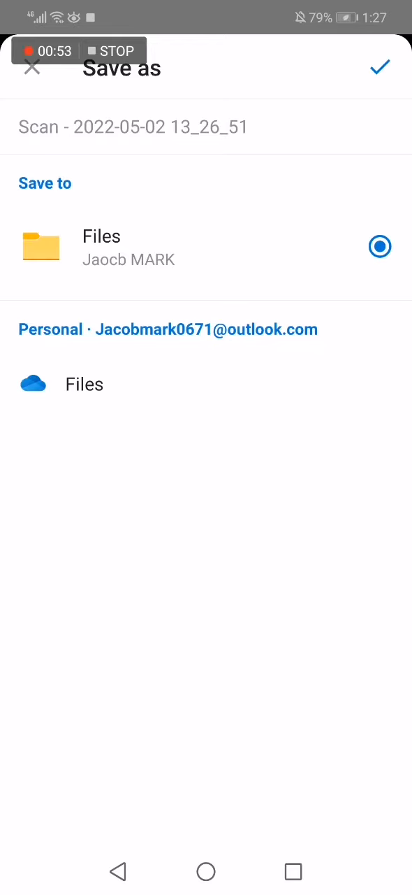
click(377, 67)
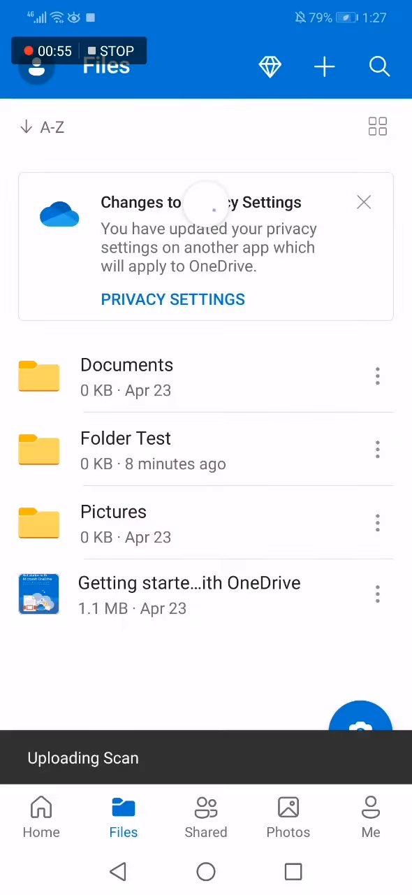